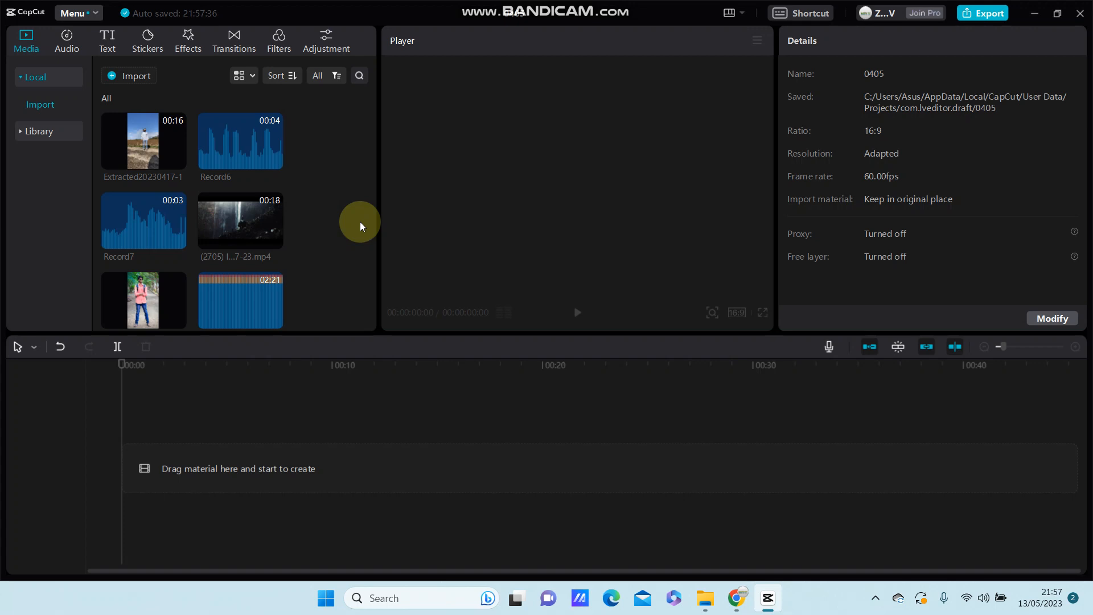
- Place the gold-suit woman image from the Media panel onto the timeline as a one-second clip
scroll("down", 3)
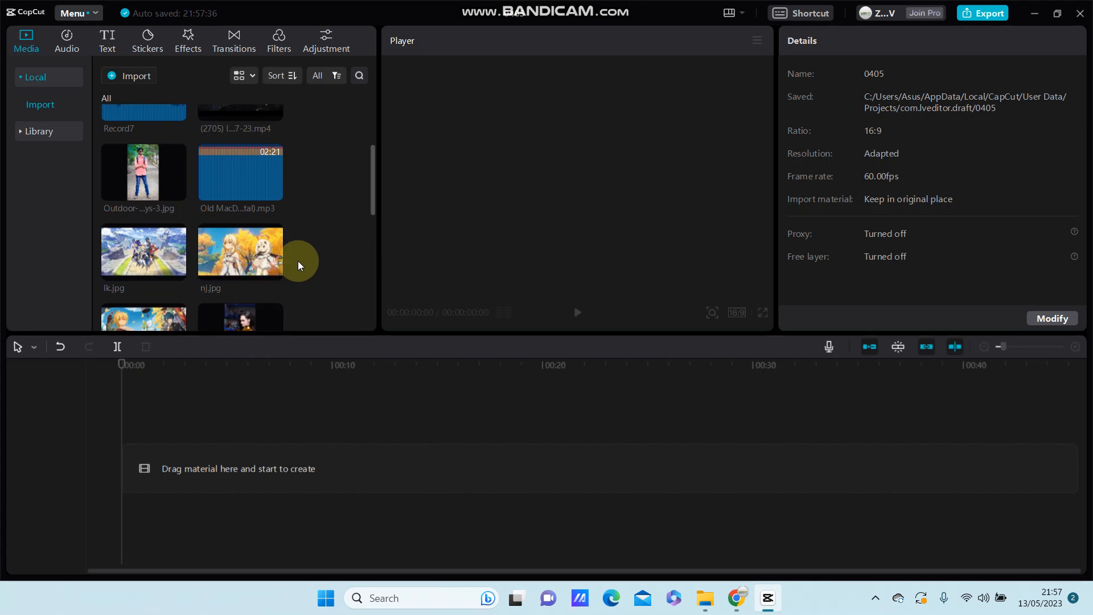
scroll("down", 3)
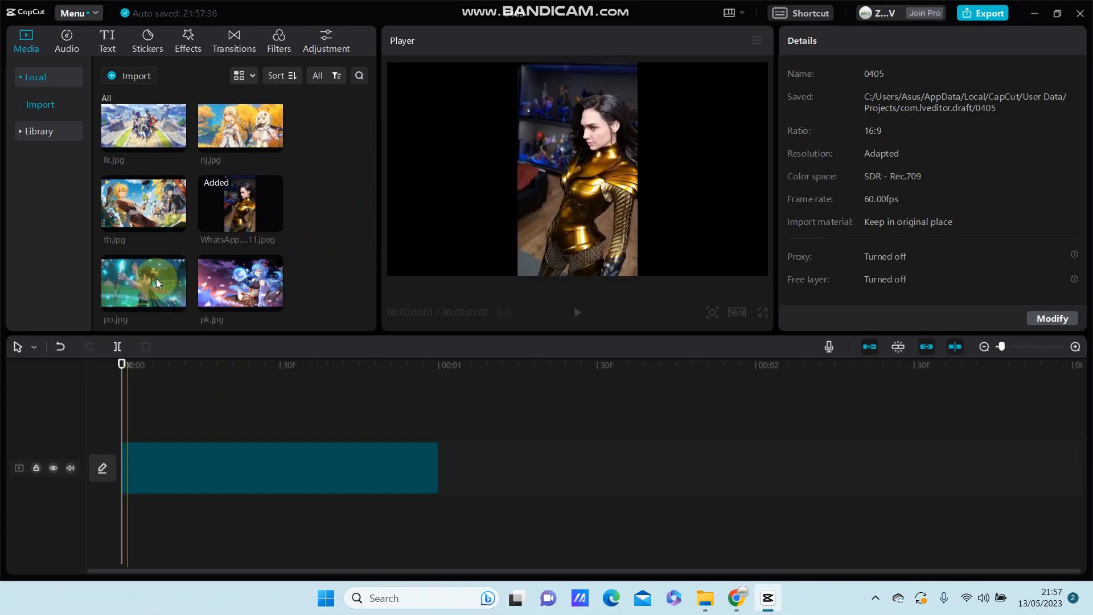
- Select the image clip and apply the Smoke entrance preset from the Animation In presets
left_click(278, 467)
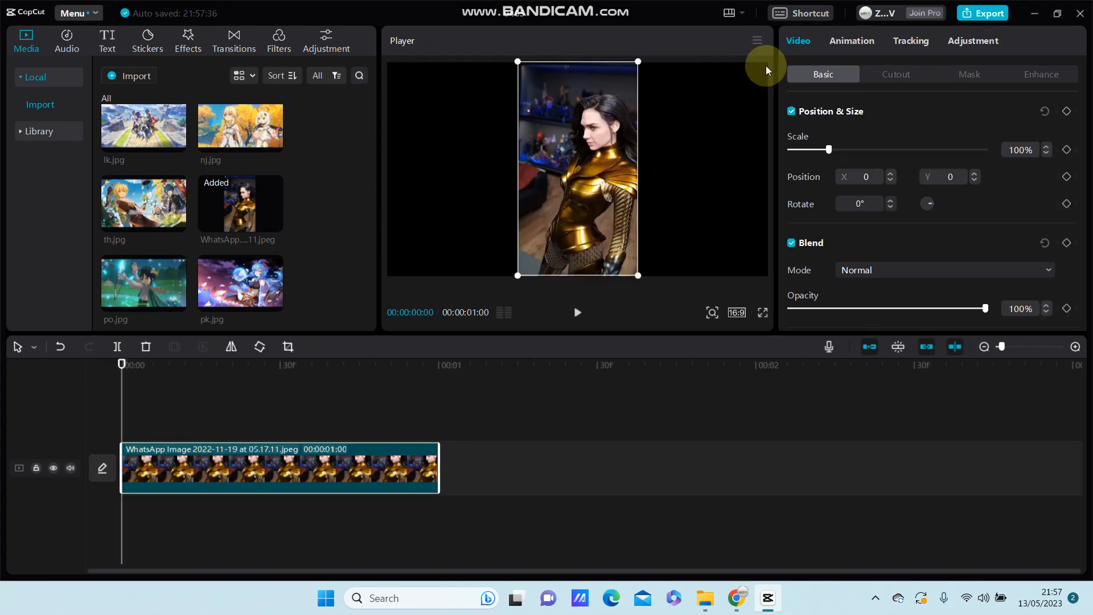
left_click(852, 41)
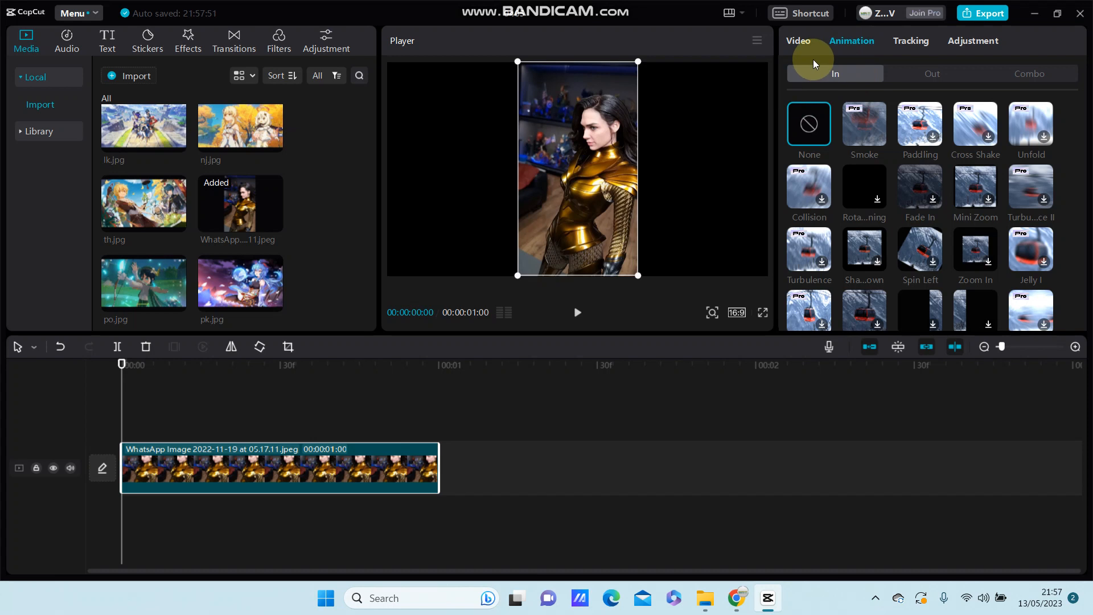
mouse_move(882, 127)
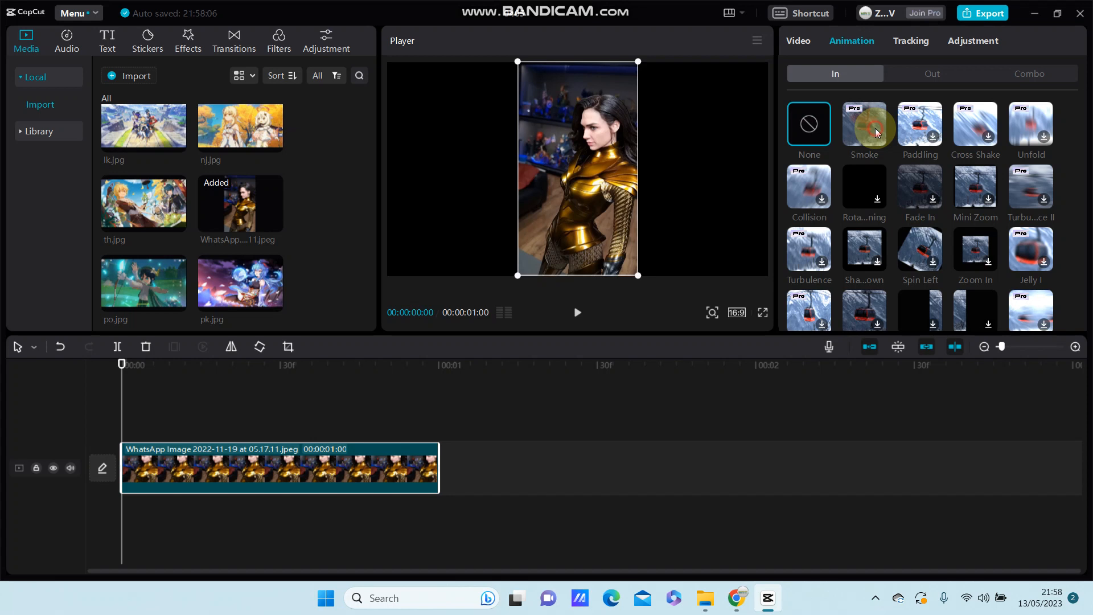
left_click(864, 123)
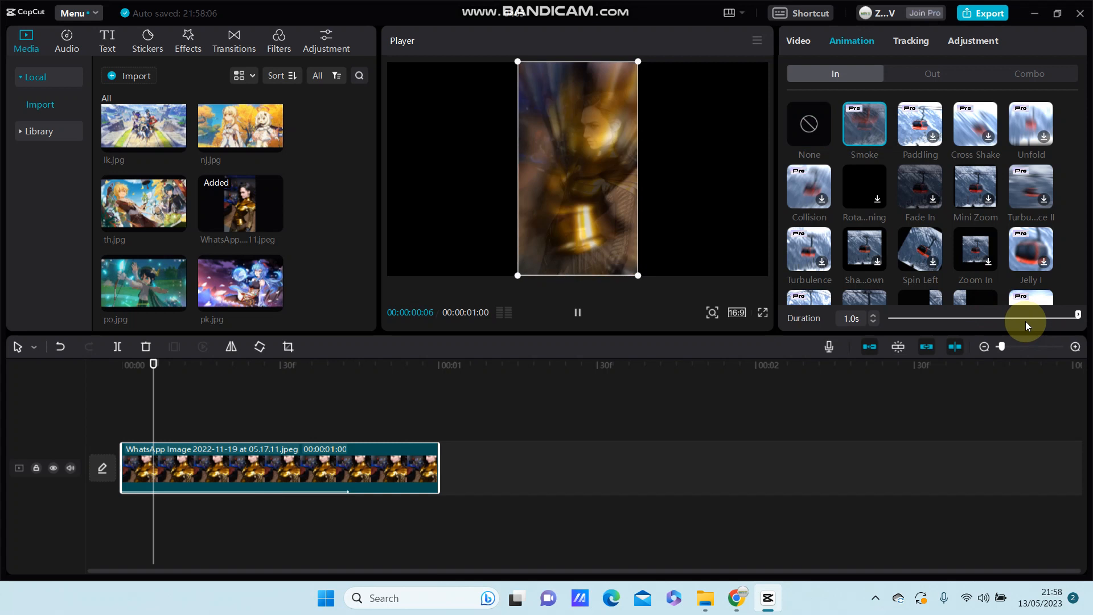
- Play the preview so the 1.0s Smoke blur-in reveals the sharp gold-costume image
left_click(438, 365)
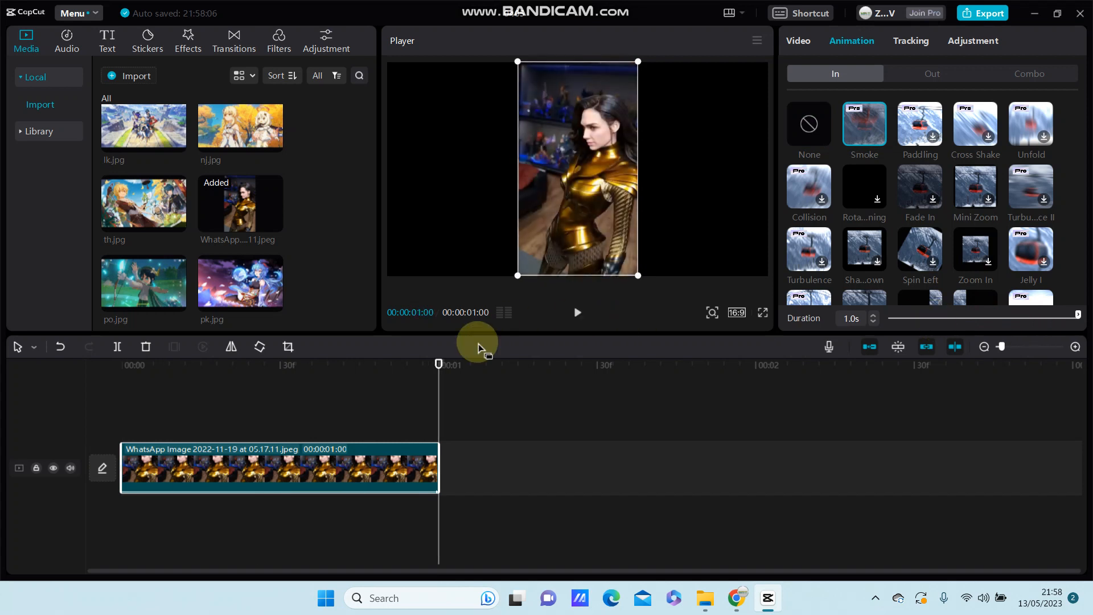